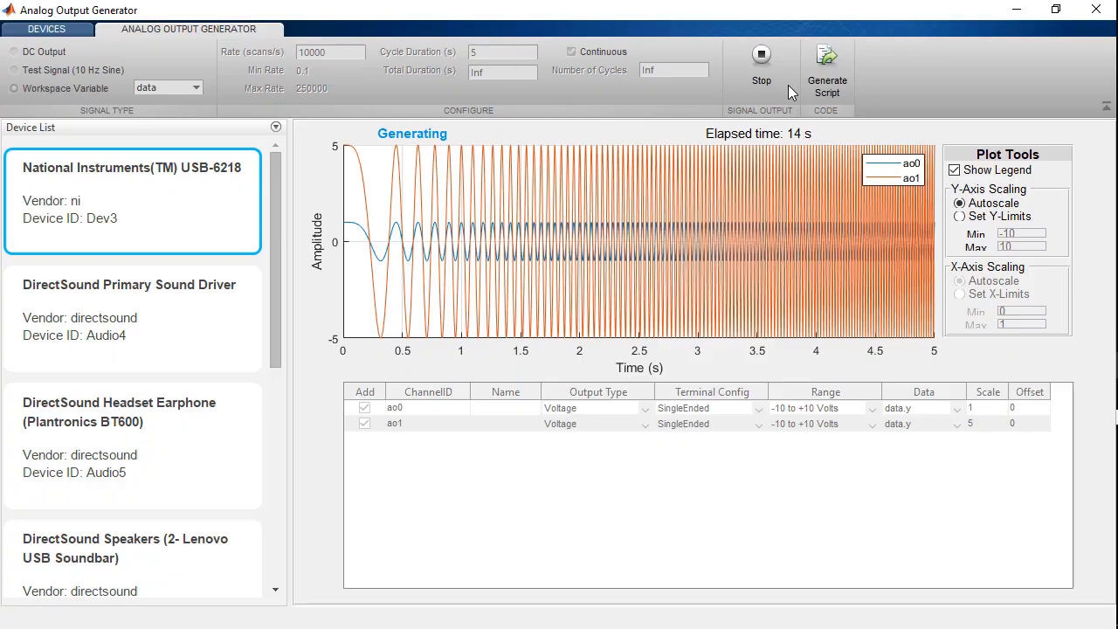
pyautogui.moveTo(471, 143)
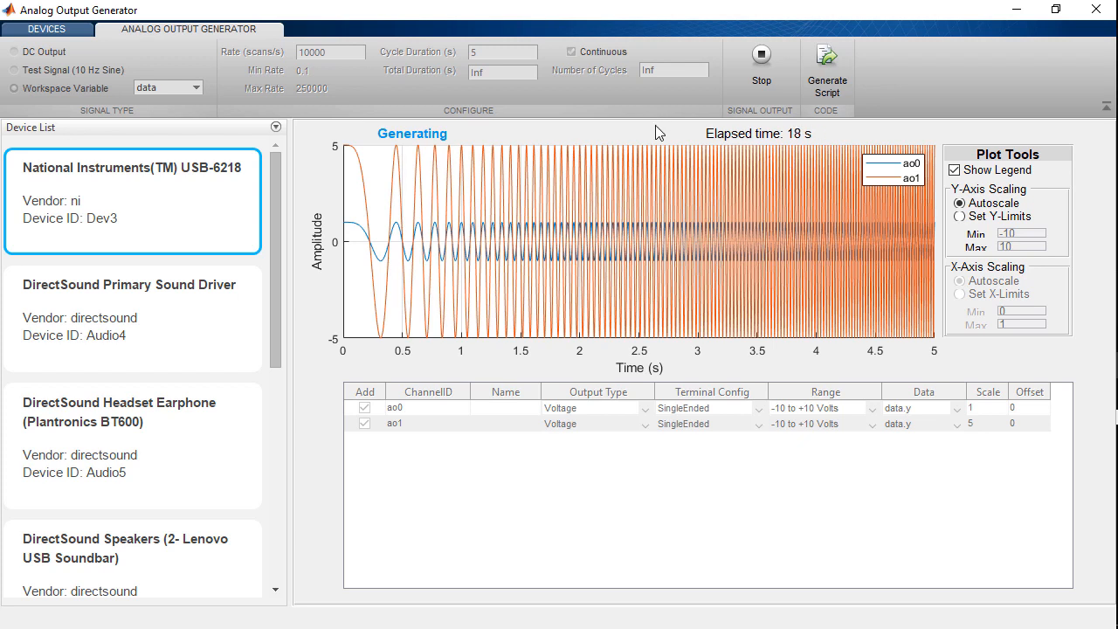
# Stop the continuous two-channel output and generate a script of the current configuration.
pyautogui.click(762, 66)
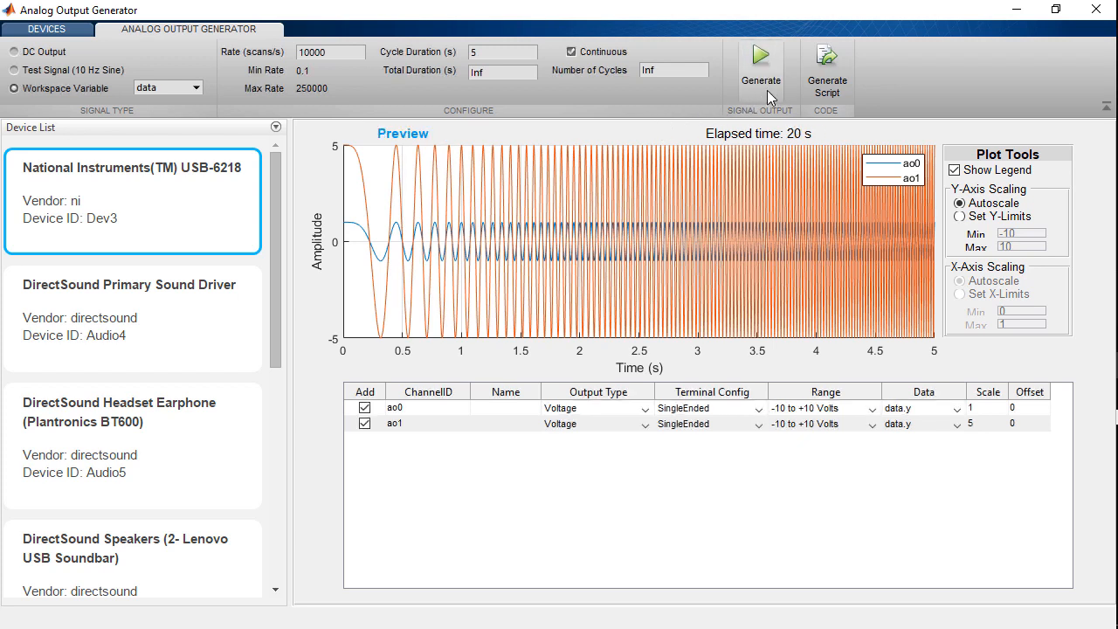
pyautogui.click(762, 67)
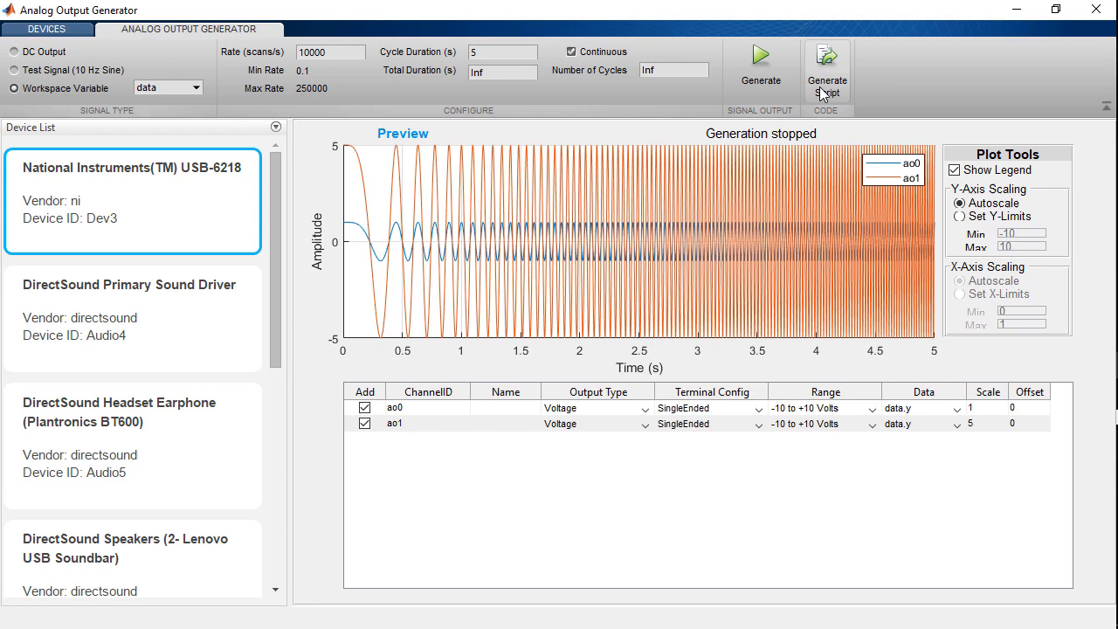
pyautogui.click(826, 67)
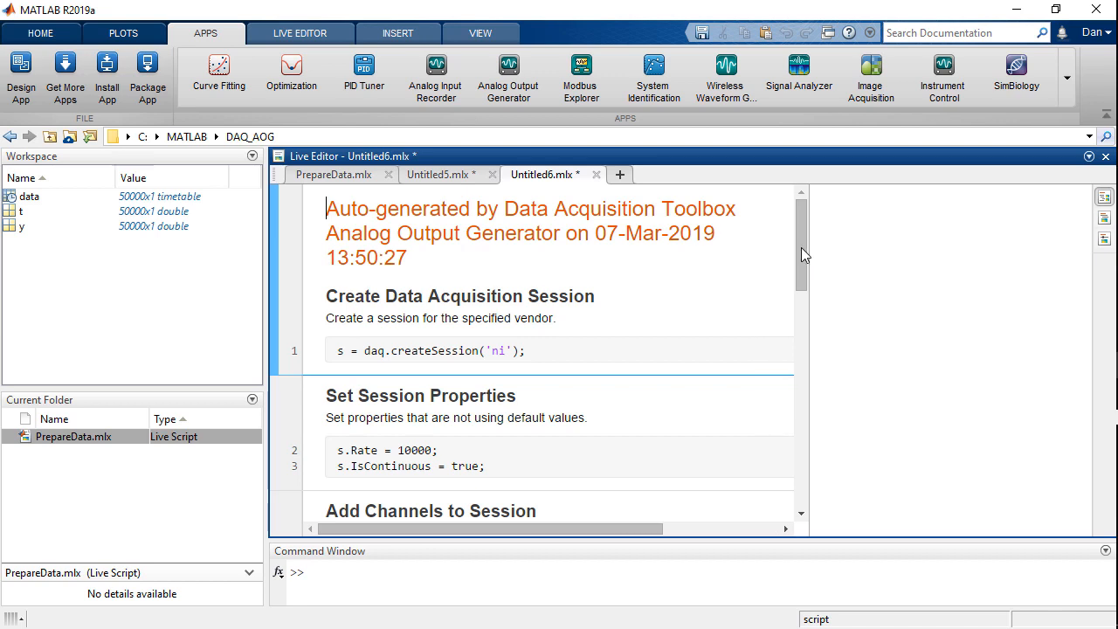
# Scroll the generated Untitled6.mlx script down to the Generate Signal Data background-output code.
pyautogui.scroll(-3)
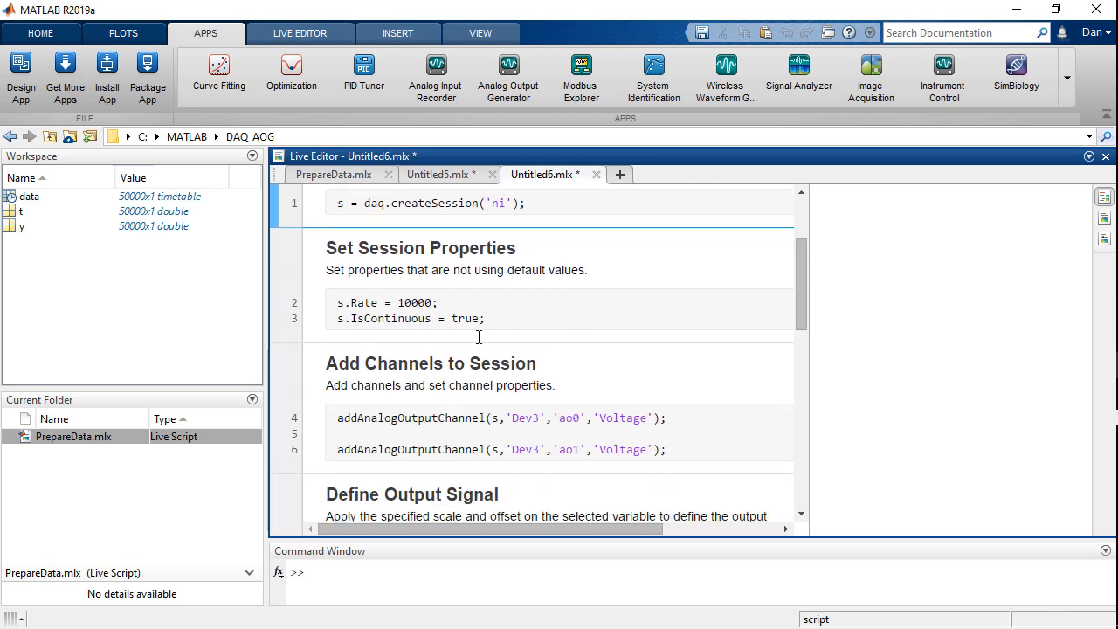
pyautogui.moveTo(794, 288)
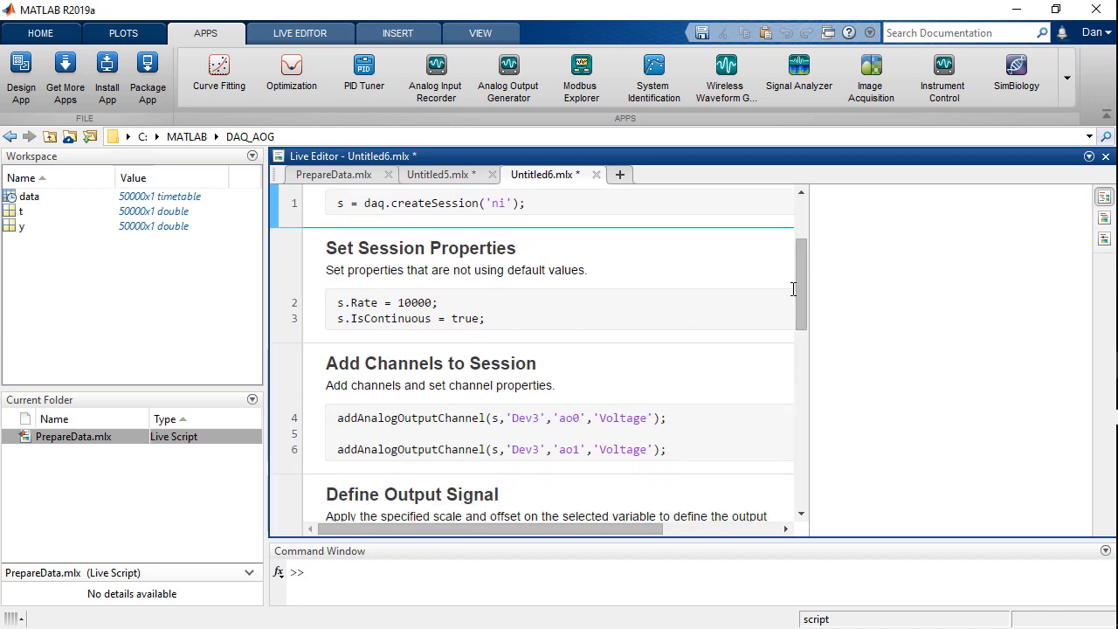
pyautogui.scroll(-3)
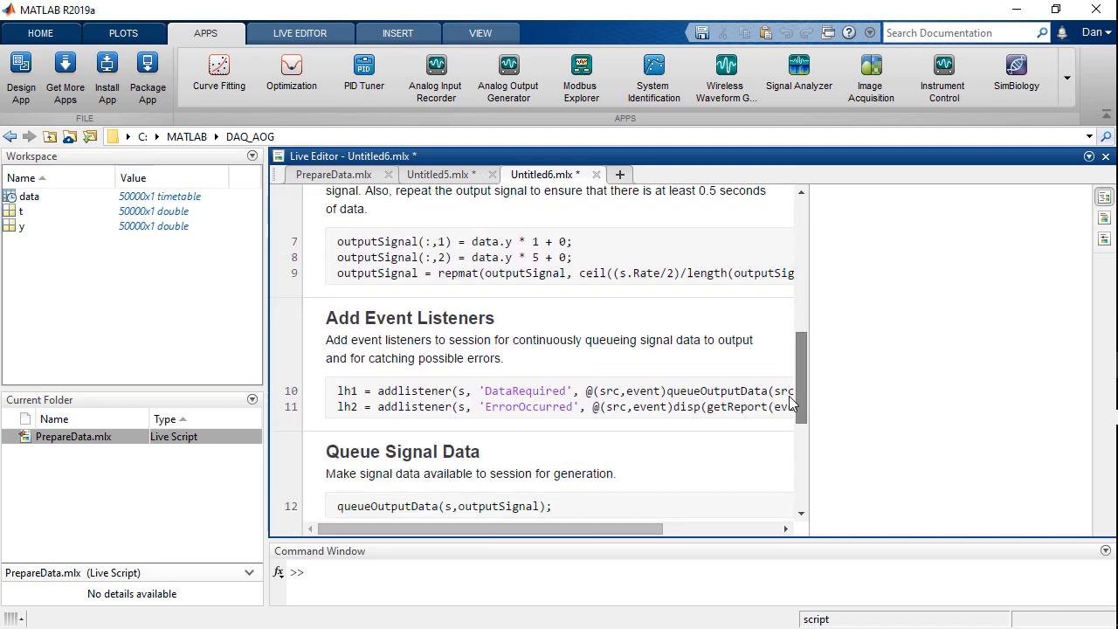
pyautogui.scroll(-3)
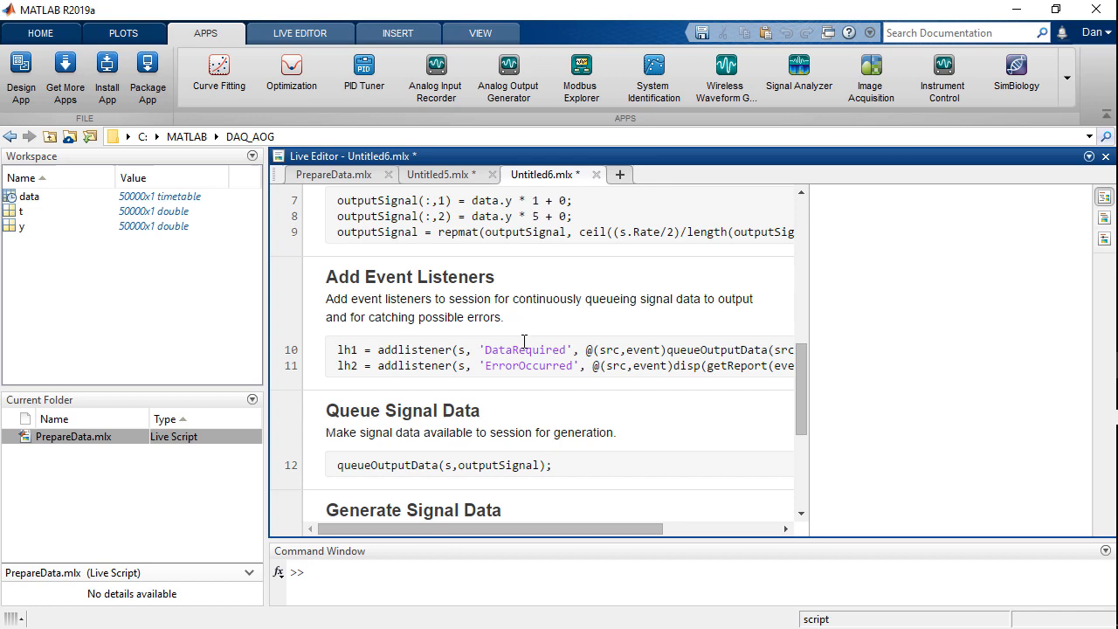
pyautogui.moveTo(762, 356)
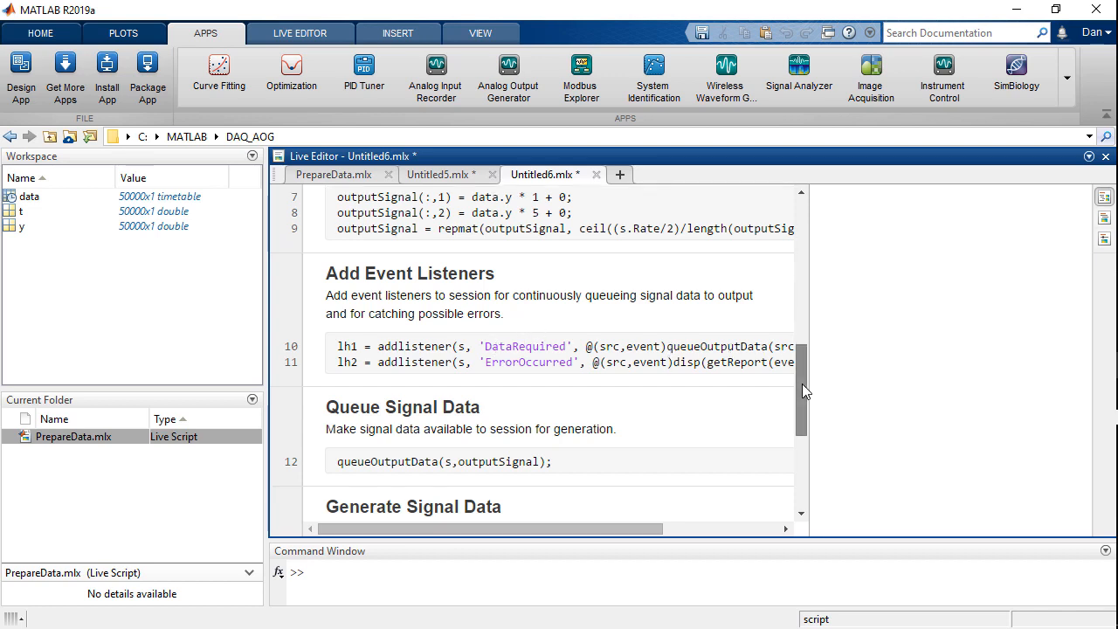
pyautogui.scroll(-3)
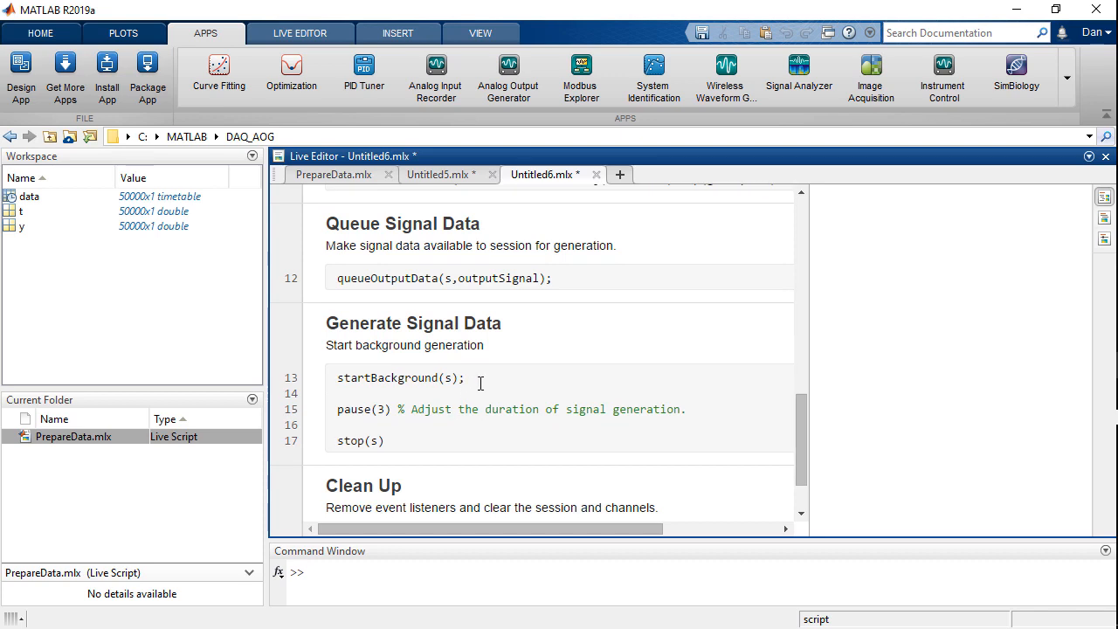
pyautogui.click(340, 393)
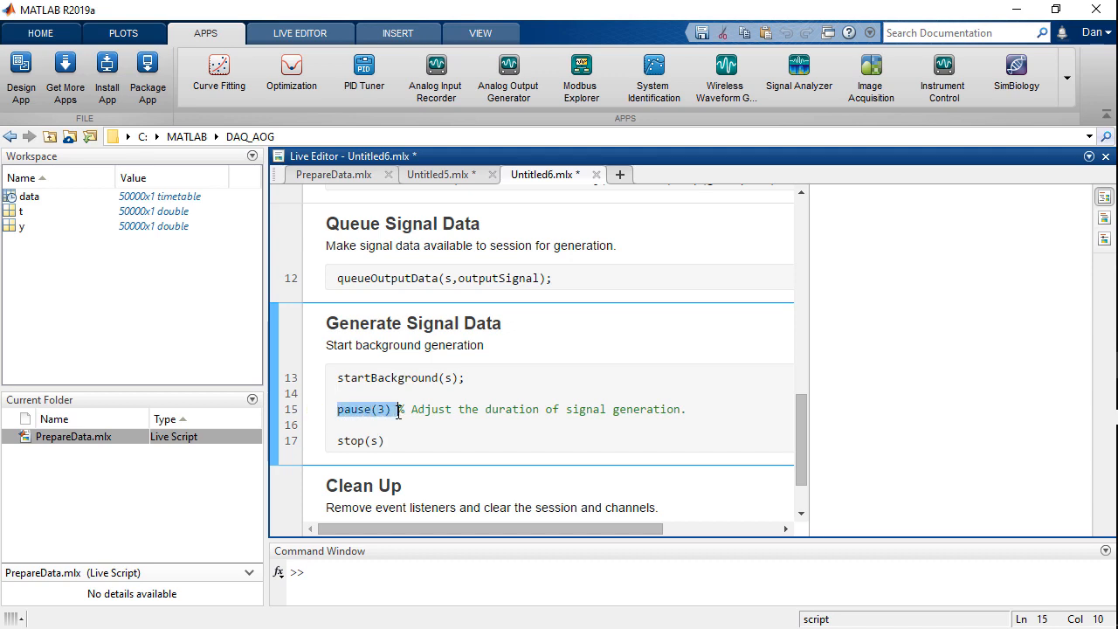
pyautogui.click(394, 409)
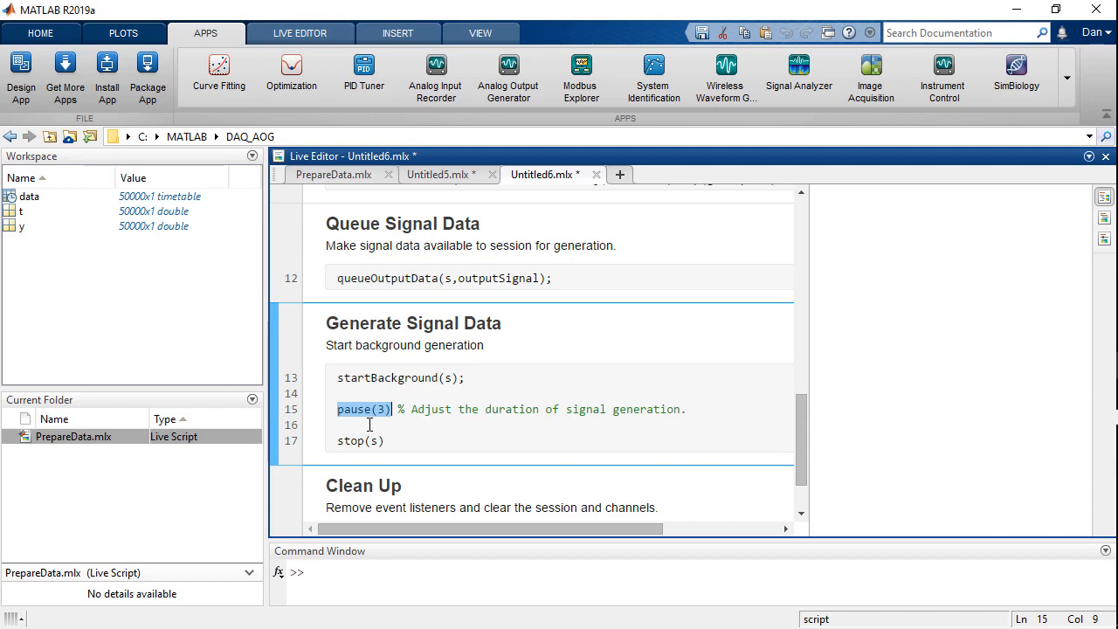
# Bring the Analog Output Generator back, previewing the two-channel data.y chirp on Dev3.
pyautogui.click(507, 73)
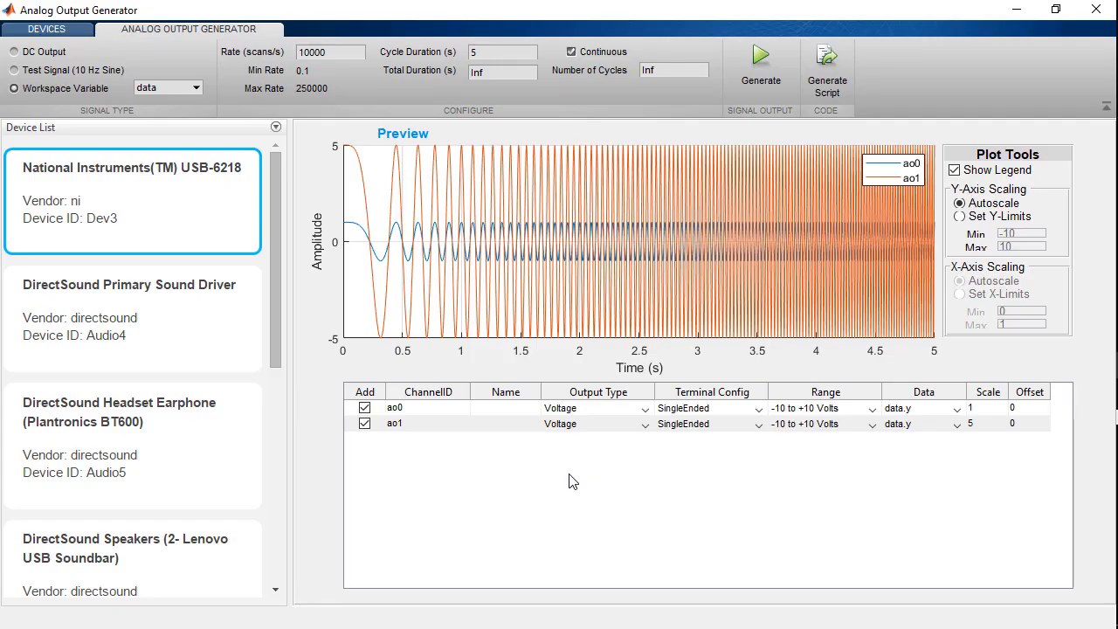
pyautogui.moveTo(383, 276)
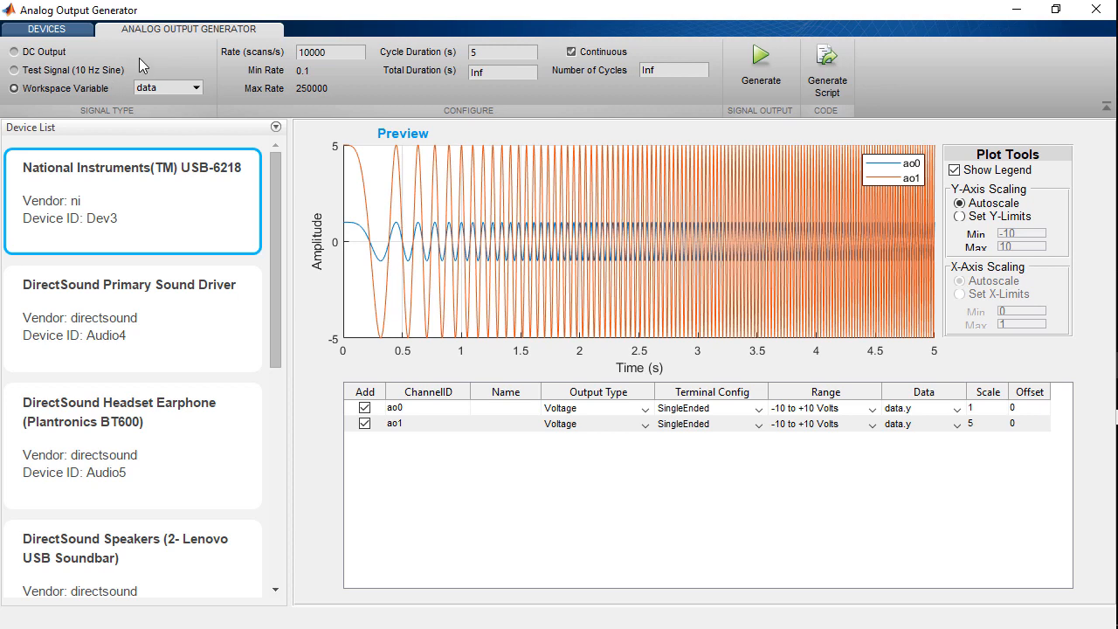
pyautogui.moveTo(224, 133)
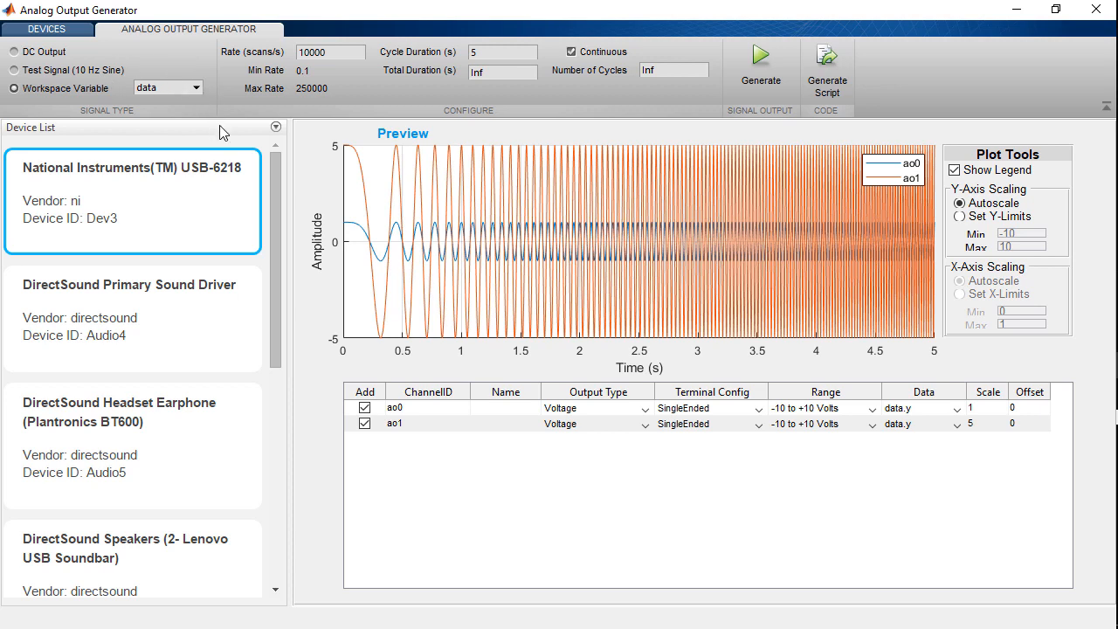